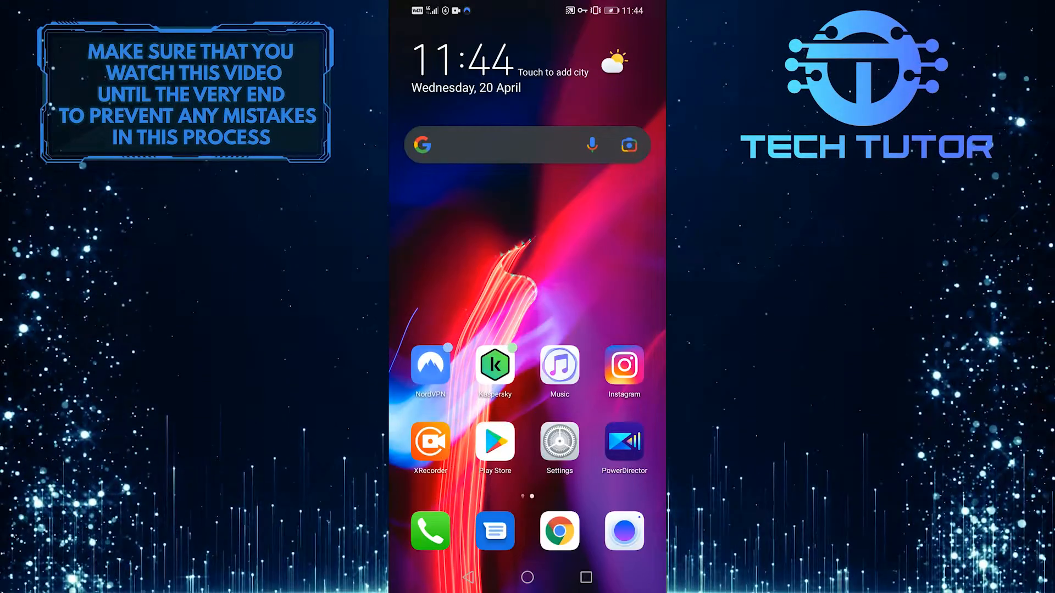
- Launch Google Play Store from the Android home screen
{"action": "left_click", "coordinate": [494, 440]}
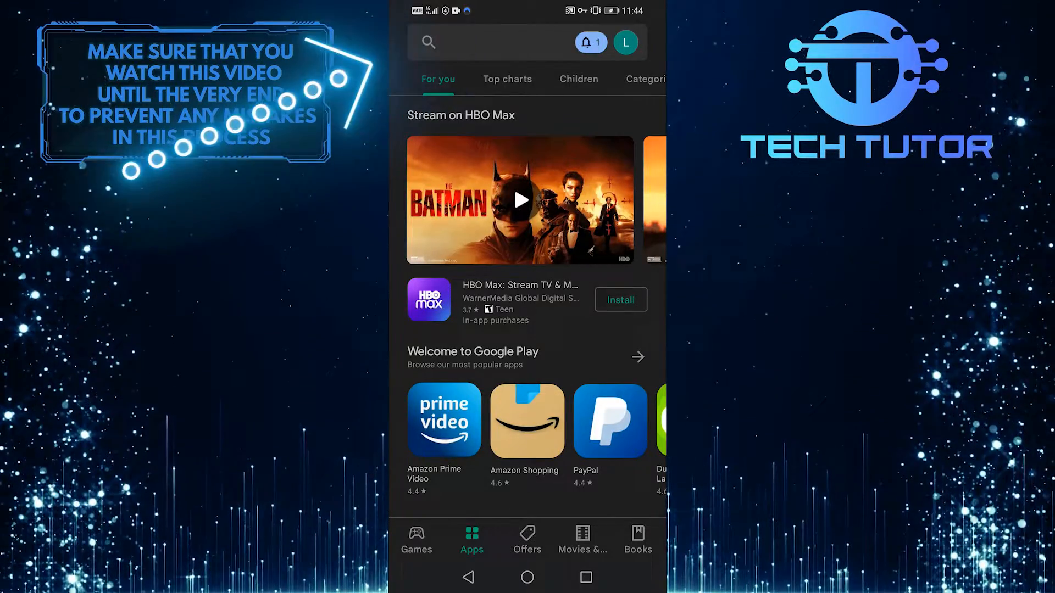
- Search the Play Store for 'instagram'
{"action": "left_click", "coordinate": [494, 42]}
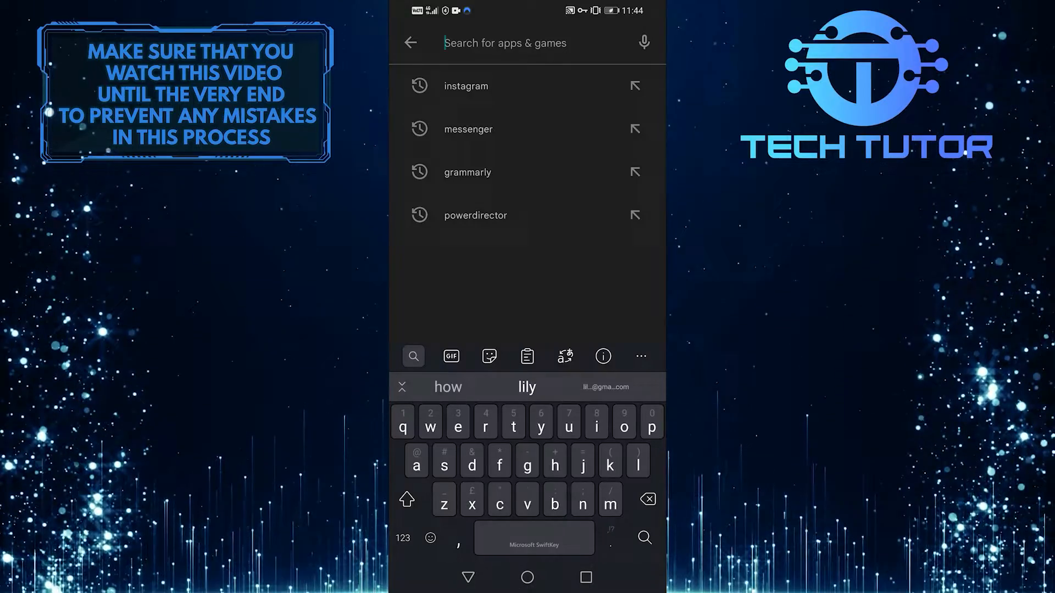
{"action": "type", "text": "instagram"}
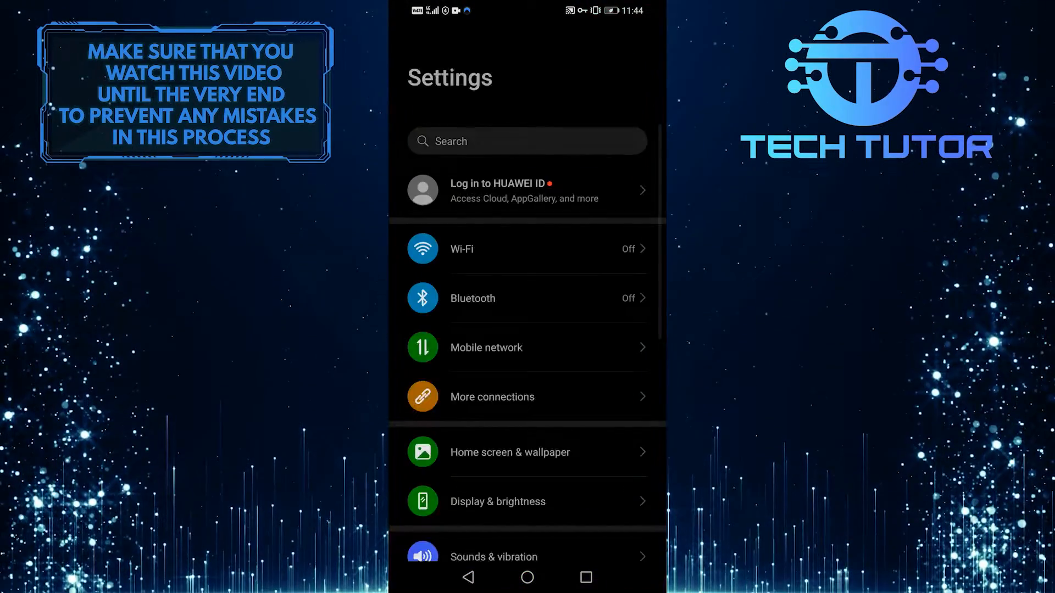
- Search the installed apps in Settings for 'insta' to reach Instagram's app info
{"action": "scroll", "scroll_direction": "down", "scroll_amount": 3}
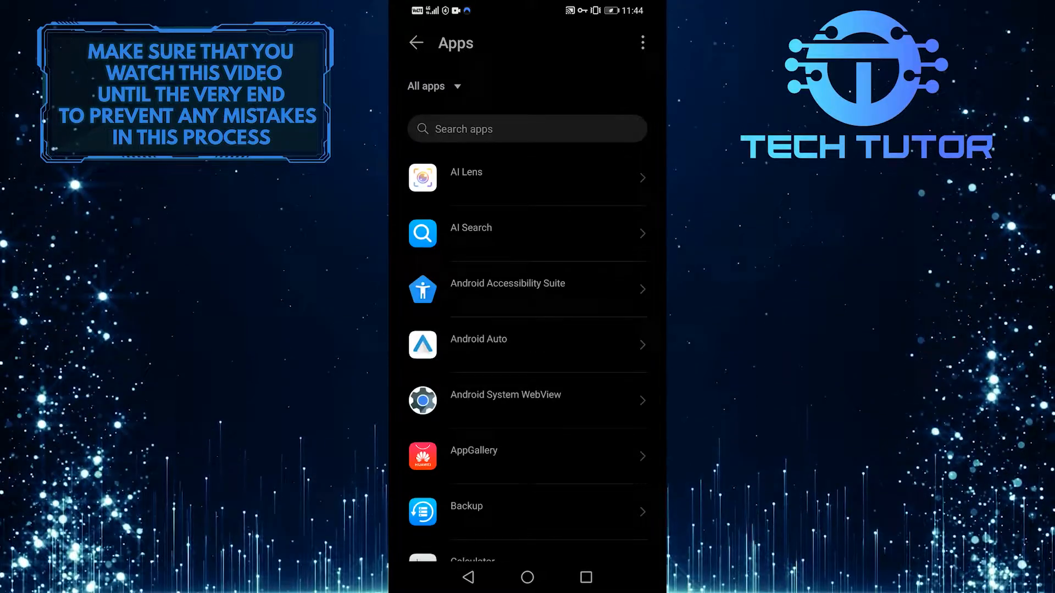
{"action": "left_click", "coordinate": [527, 128]}
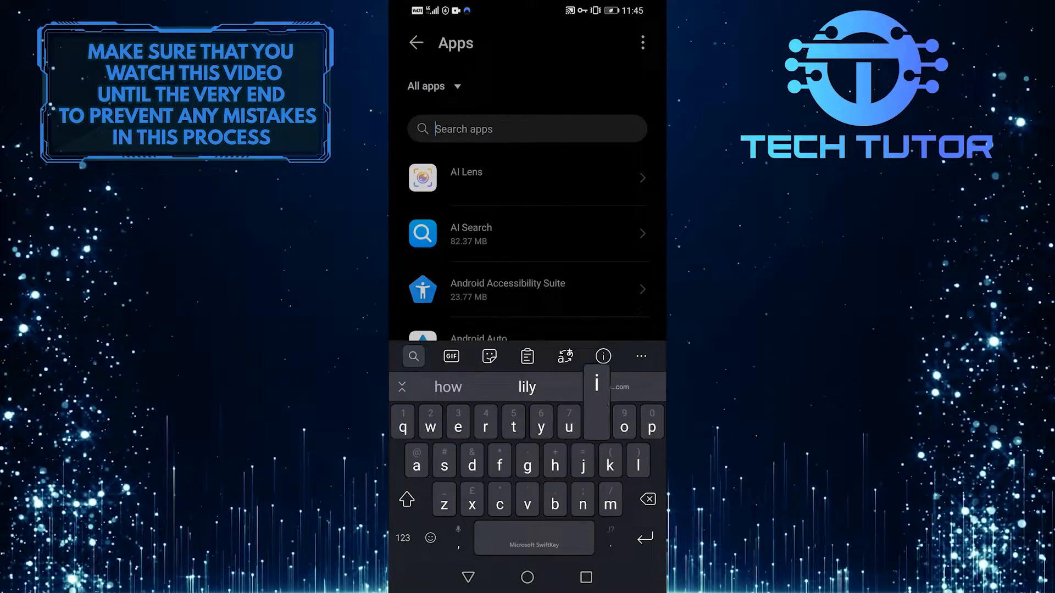
{"action": "type", "text": "insta"}
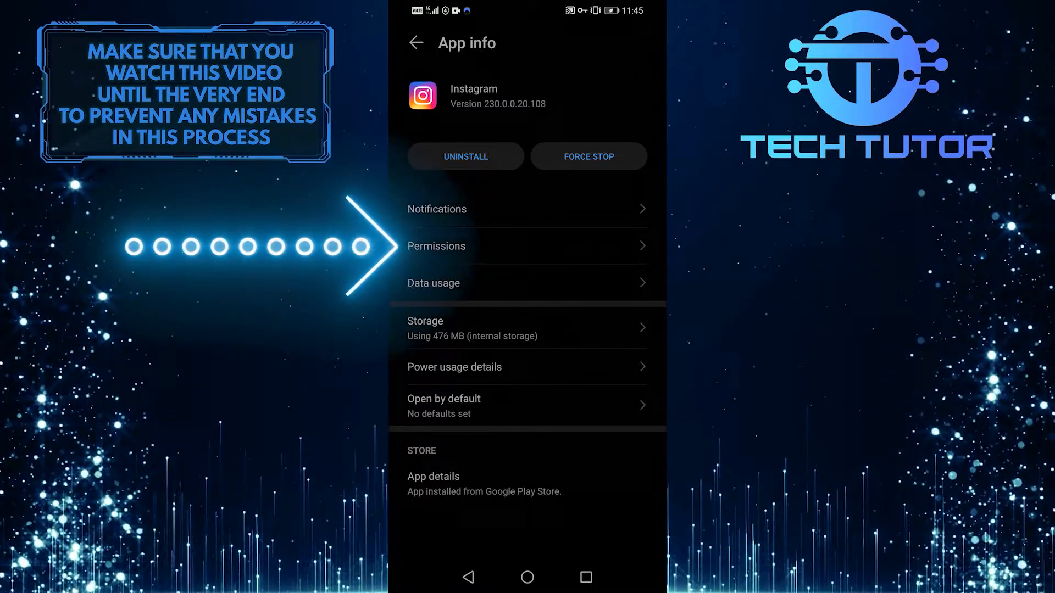
- Allow Instagram location only while using the app, then return to the home screen
{"action": "left_click", "coordinate": [436, 246]}
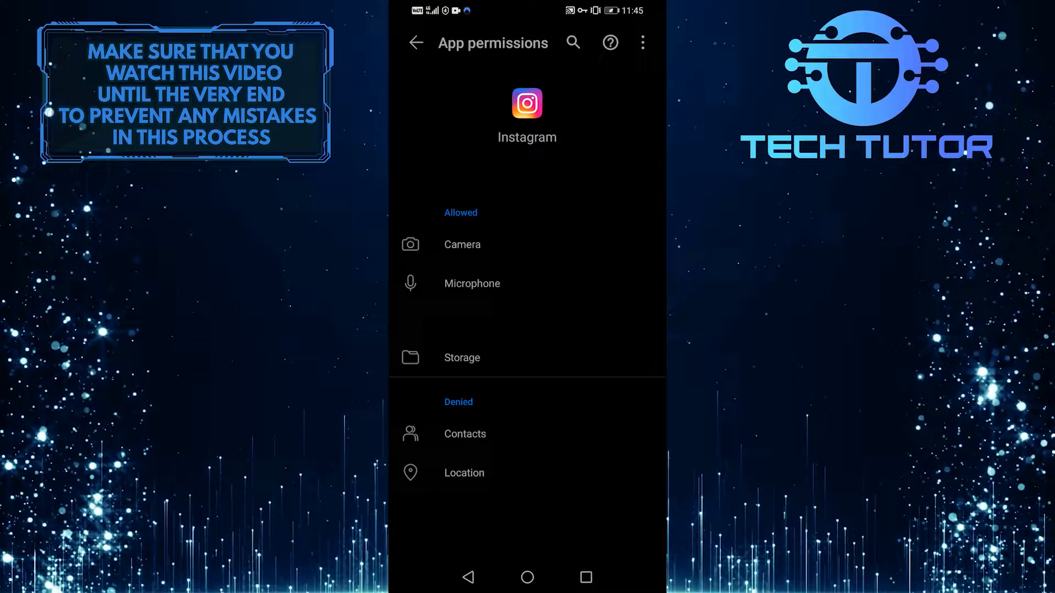
{"action": "left_click", "coordinate": [464, 473]}
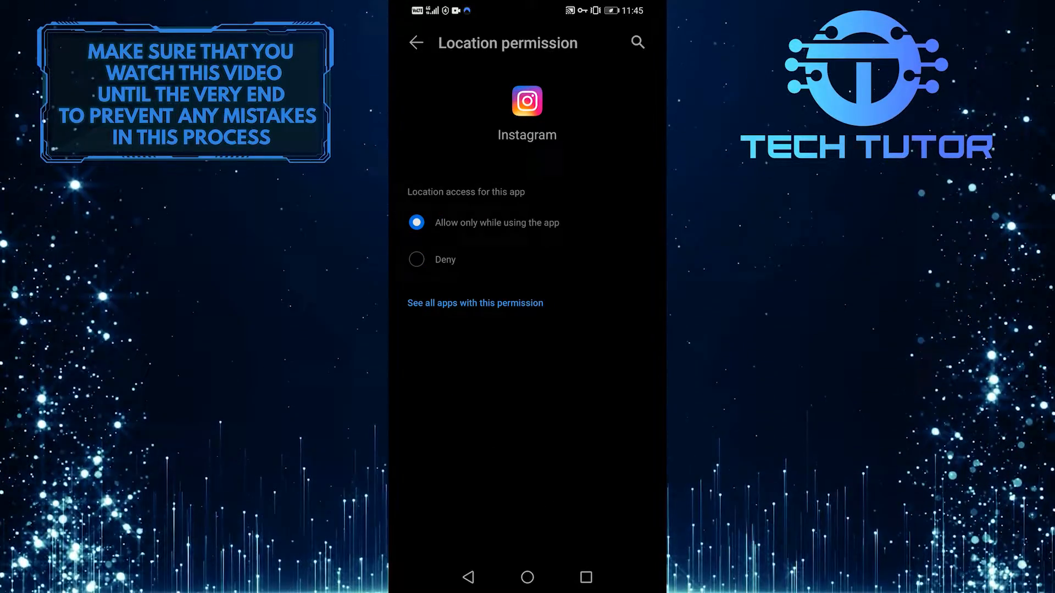
{"action": "left_click", "coordinate": [415, 42]}
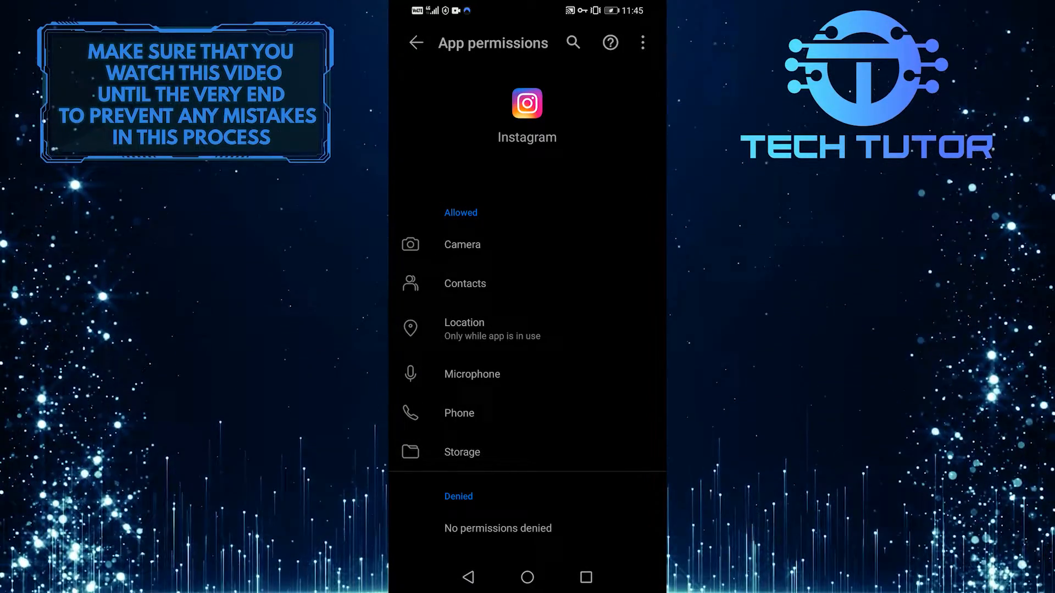
{"action": "left_click", "coordinate": [526, 577]}
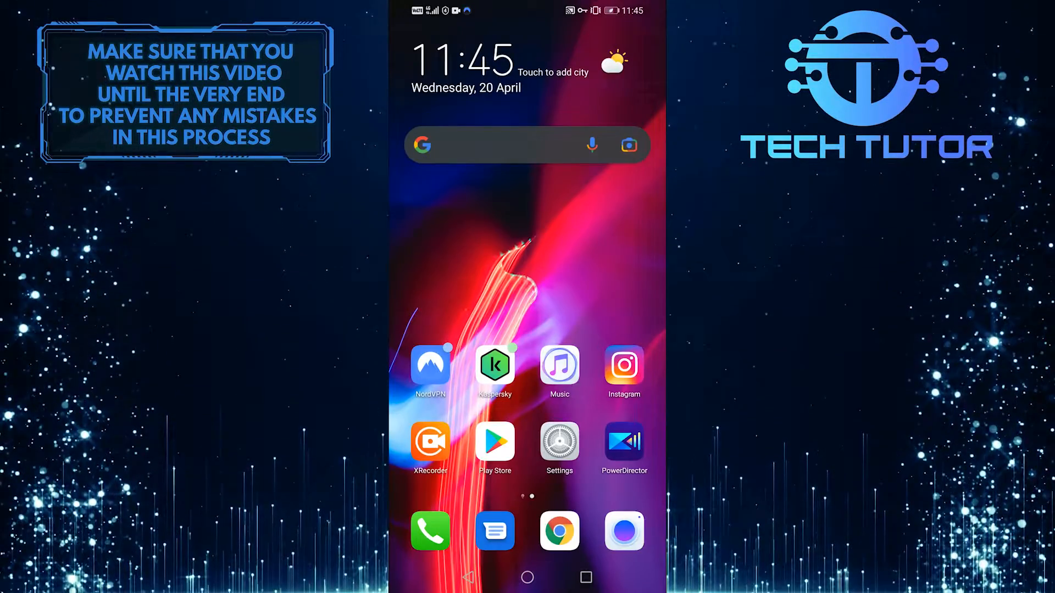
- Launch Instagram and reach its Settings via the profile options menu
{"action": "left_click", "coordinate": [623, 364]}
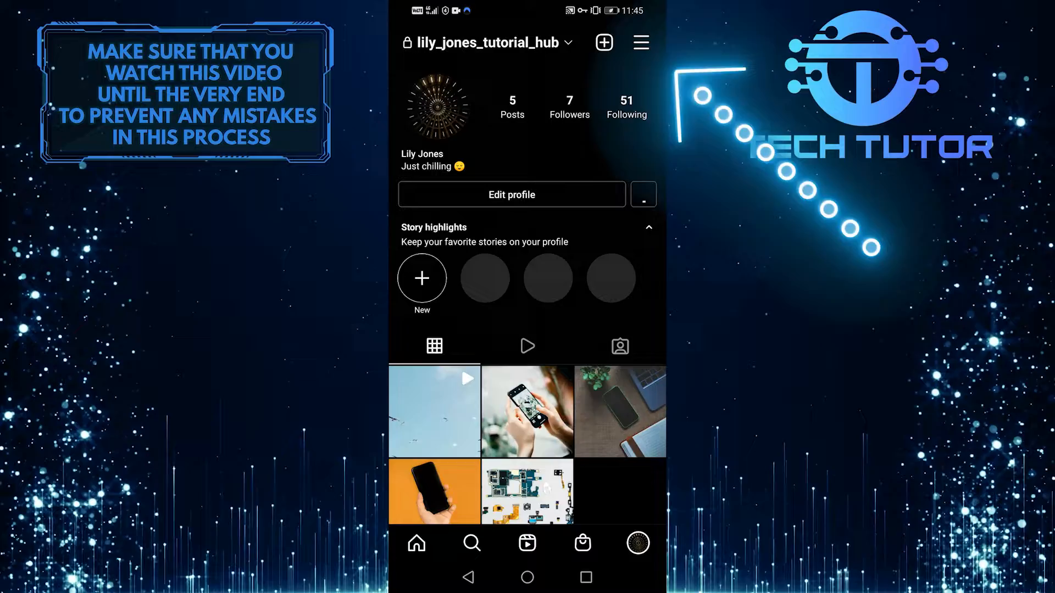
{"action": "left_click", "coordinate": [640, 42]}
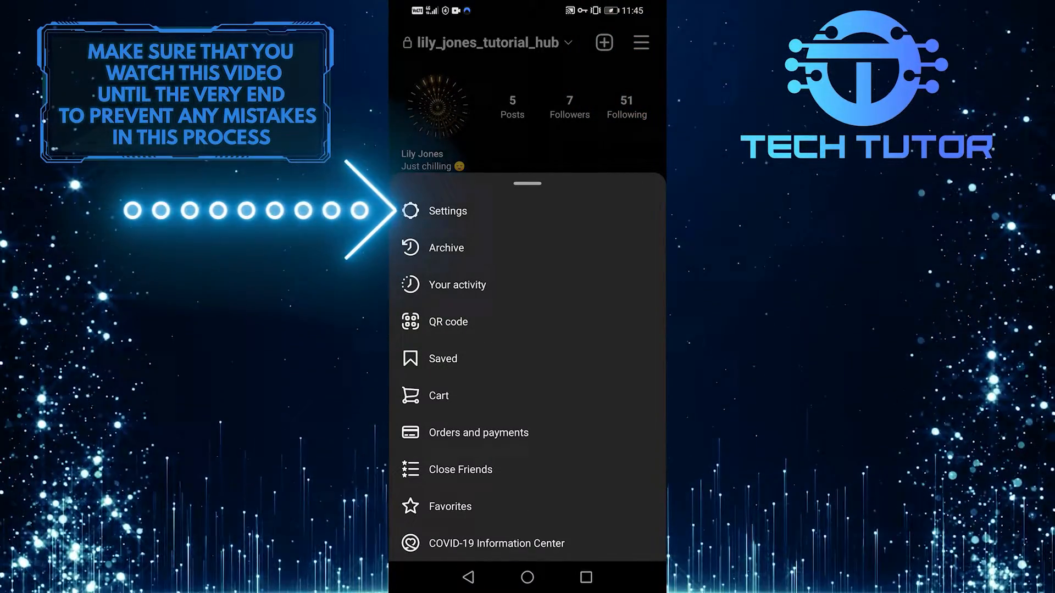
{"action": "left_click", "coordinate": [447, 211]}
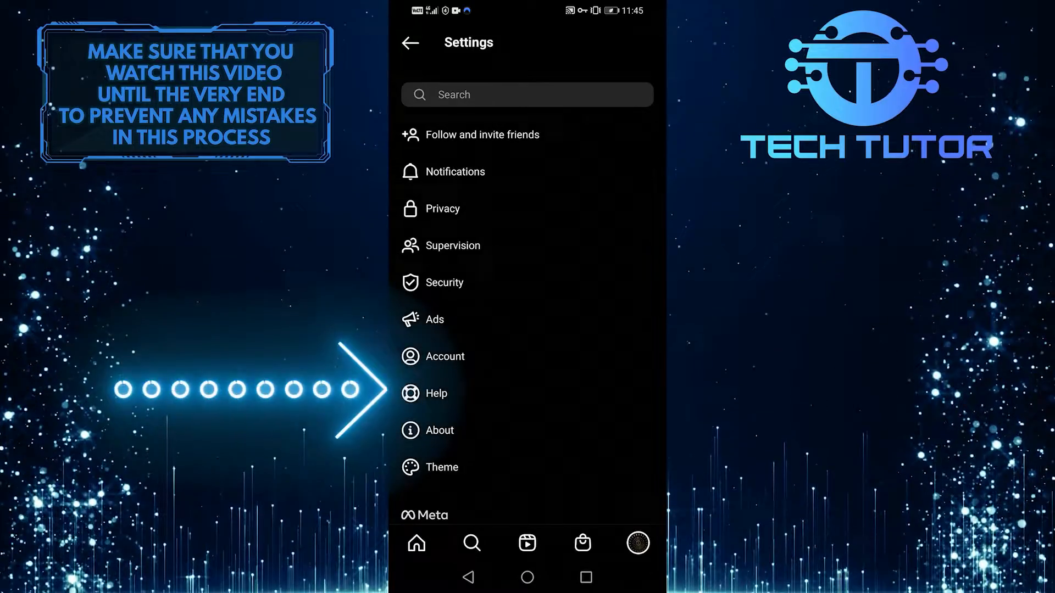
{"action": "left_click", "coordinate": [436, 392]}
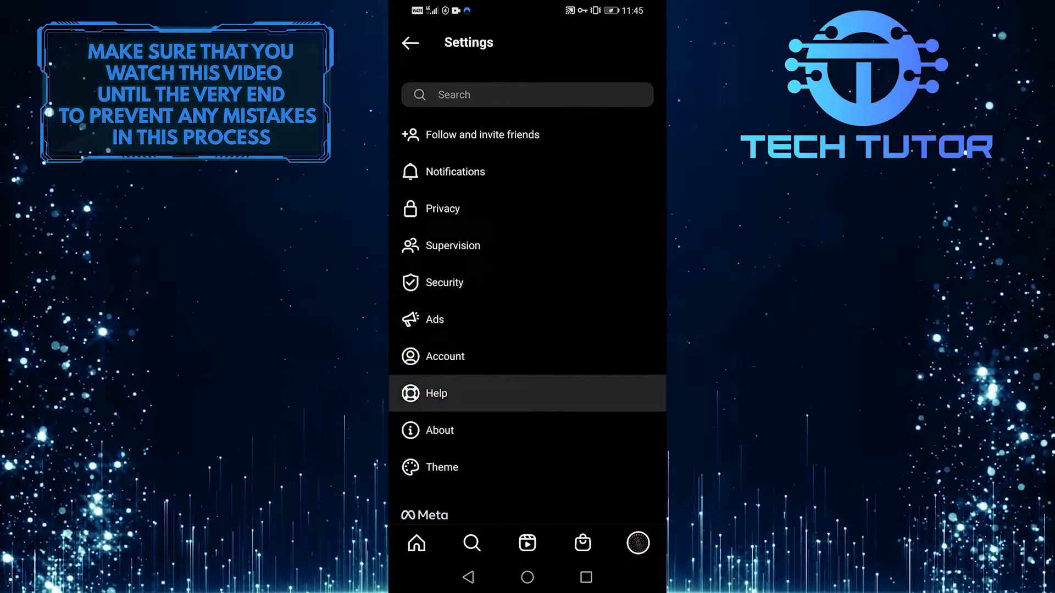
- Choose Report a problem under Help and confirm starting the report
{"action": "left_click", "coordinate": [436, 393]}
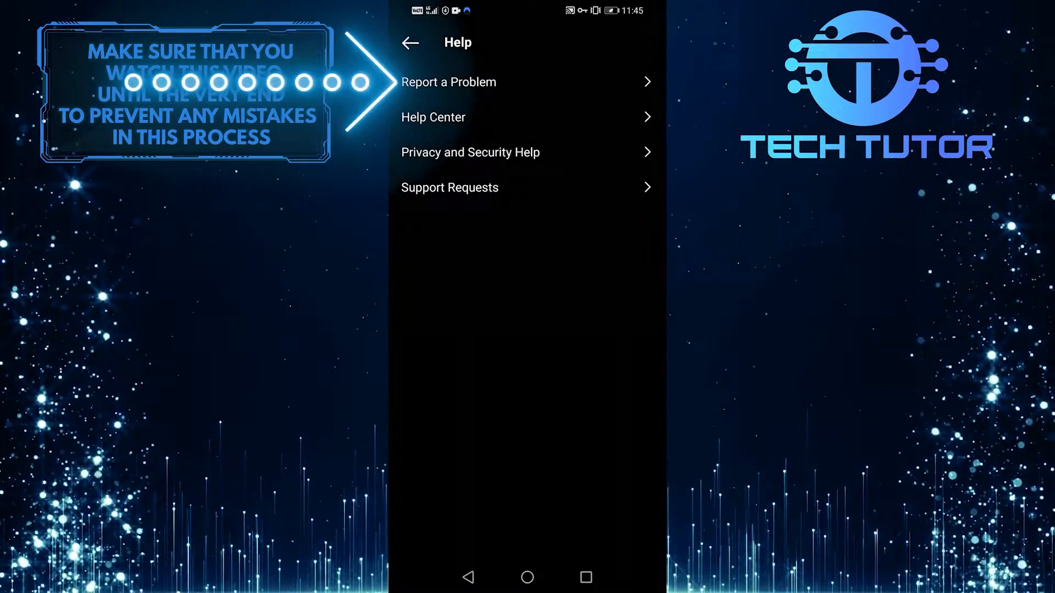
{"action": "left_click", "coordinate": [448, 81]}
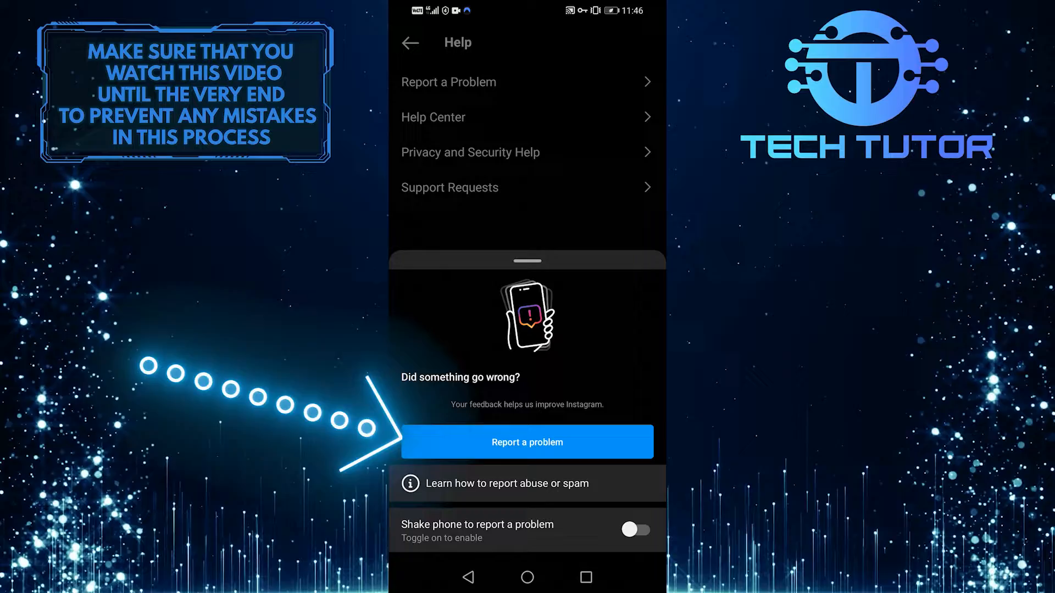
{"action": "left_click", "coordinate": [527, 442]}
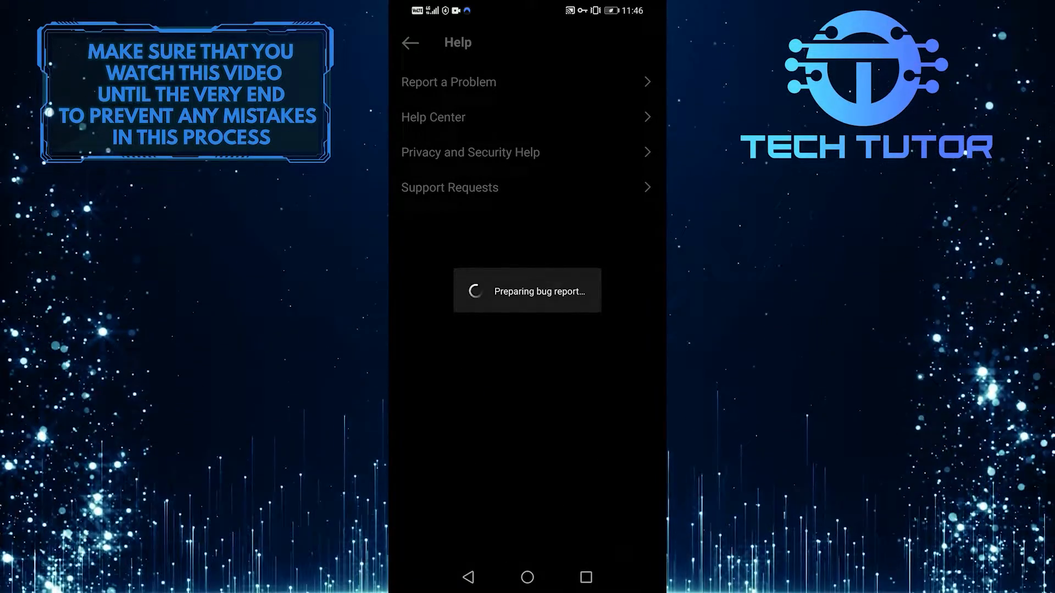
- Enter the description 'Emojis don't work for me. Help please!' and continue to logs and diagnostics
{"action": "left_click", "coordinate": [449, 82]}
{"action": "type", "text": "Emojis don't work for me"}
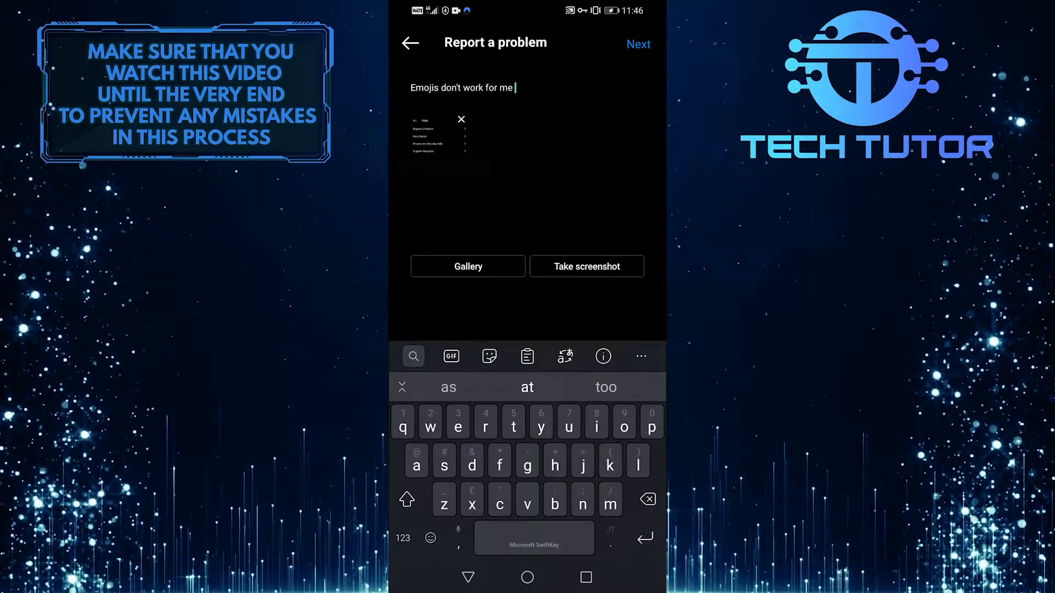
{"action": "type", "text": "Help please!"}
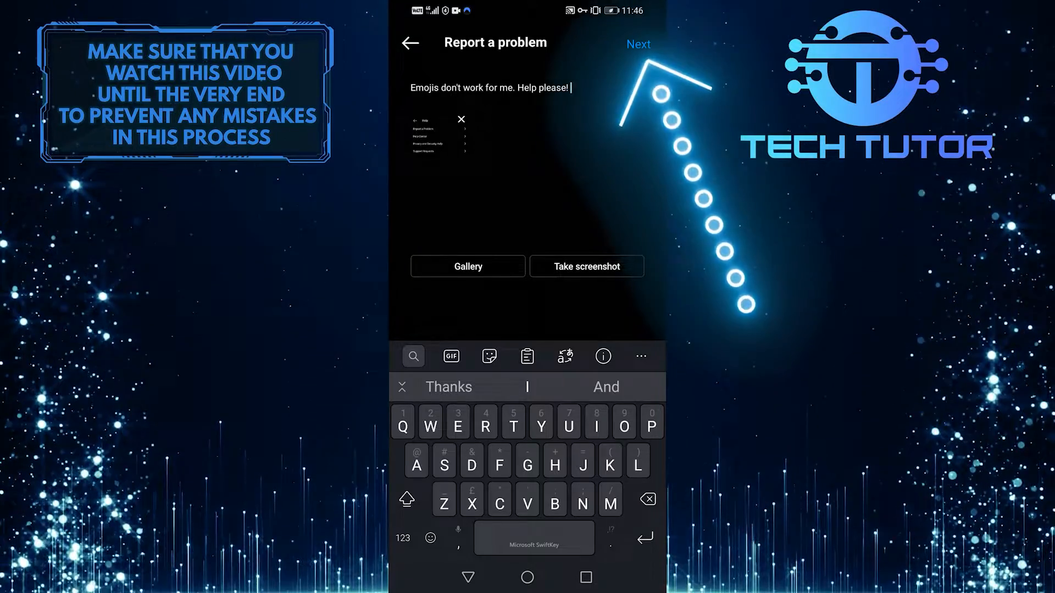
{"action": "left_click", "coordinate": [638, 44]}
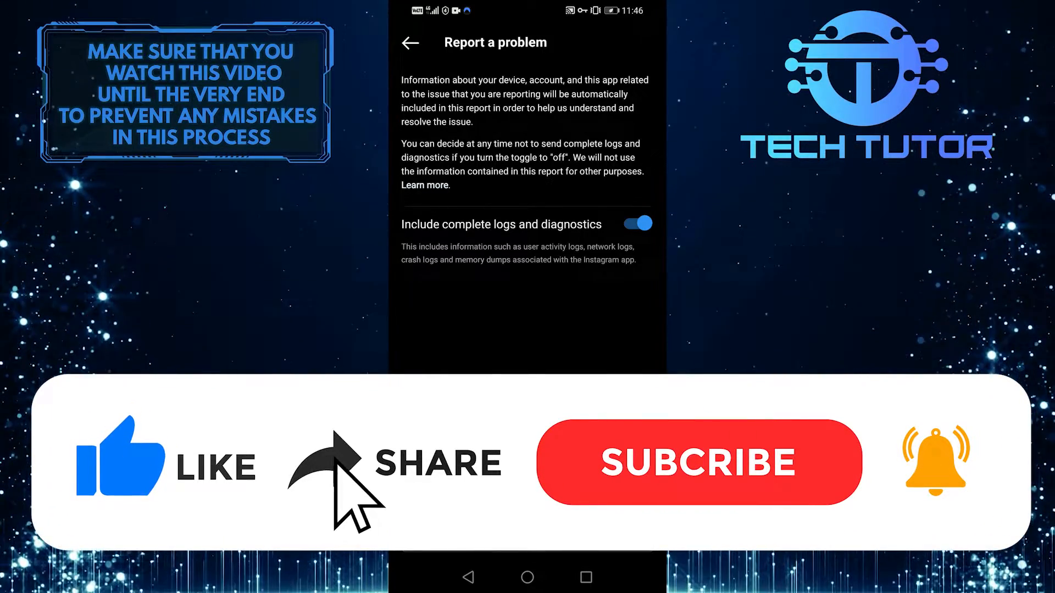
{"action": "left_click", "coordinate": [698, 461]}
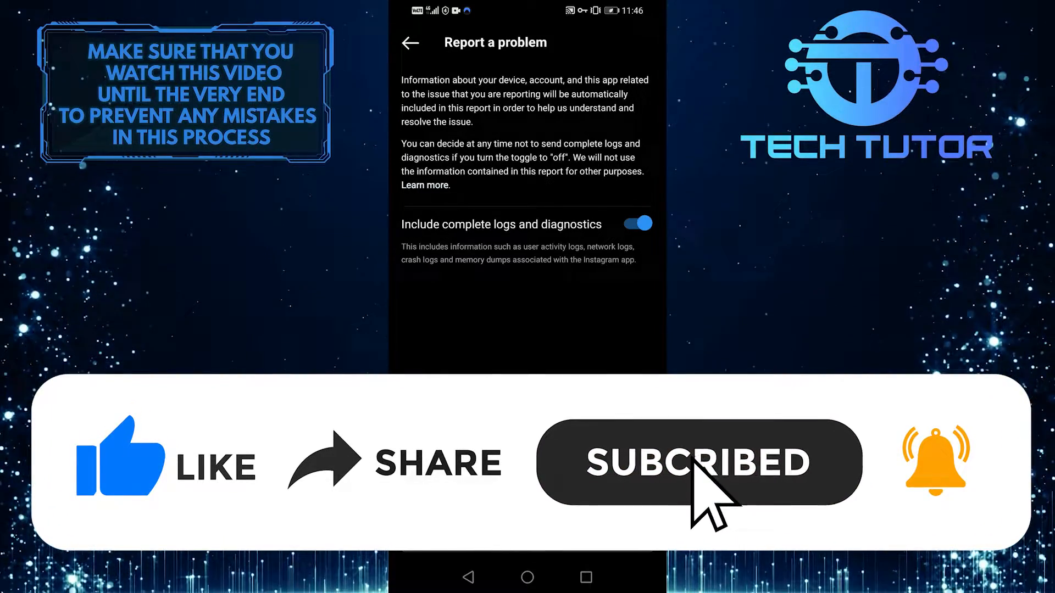